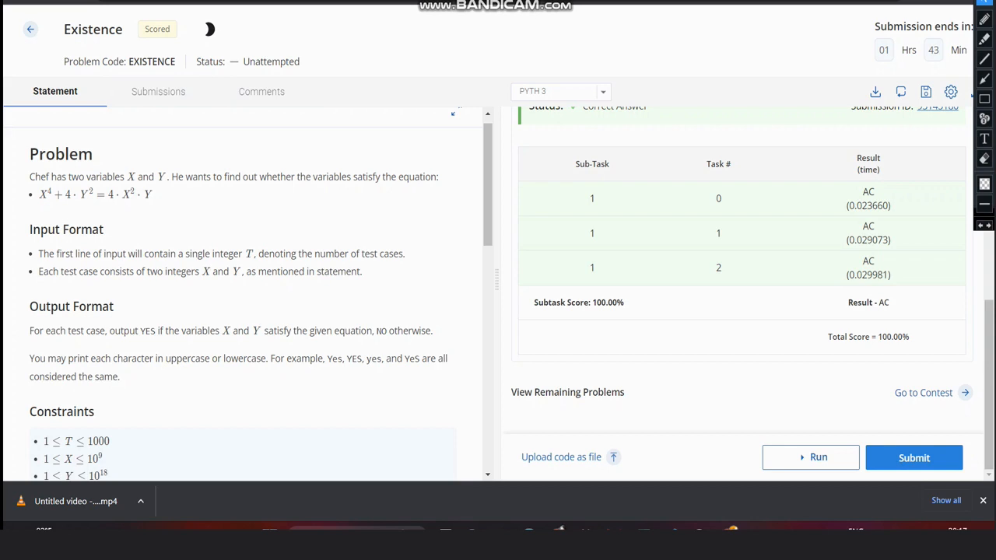
# - Handwrite the left side 4(2)^4 + 2^2 in red above the Sample 1 table
pyautogui.doubleClick(70, 193)
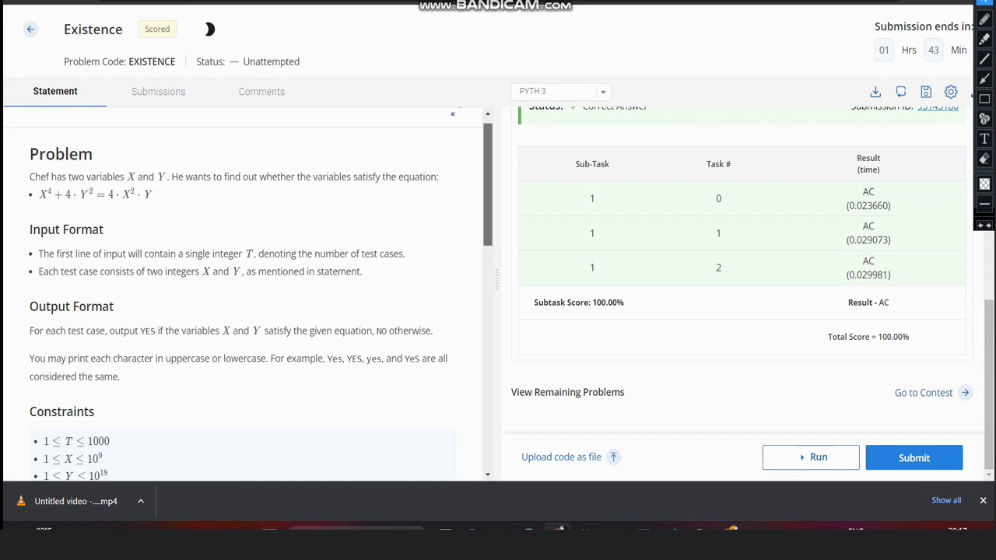
pyautogui.scroll(-3)
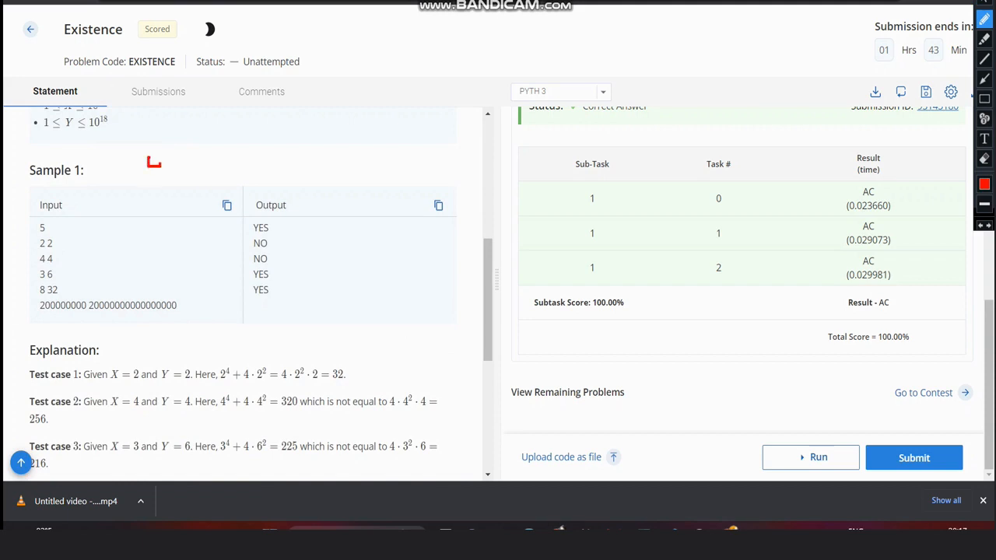
pyautogui.moveTo(147, 168); pyautogui.dragTo(169, 156)
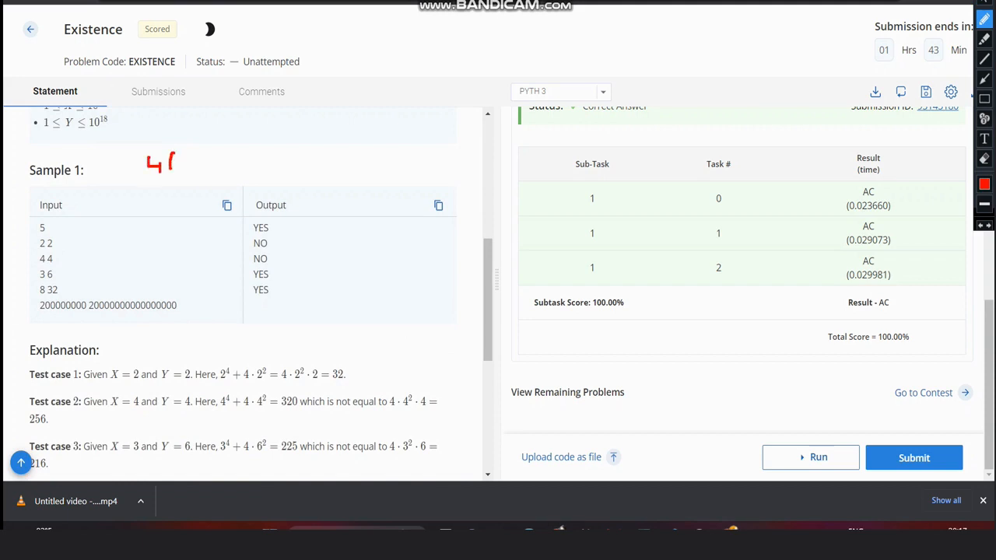
pyautogui.moveTo(174, 156); pyautogui.dragTo(186, 171)
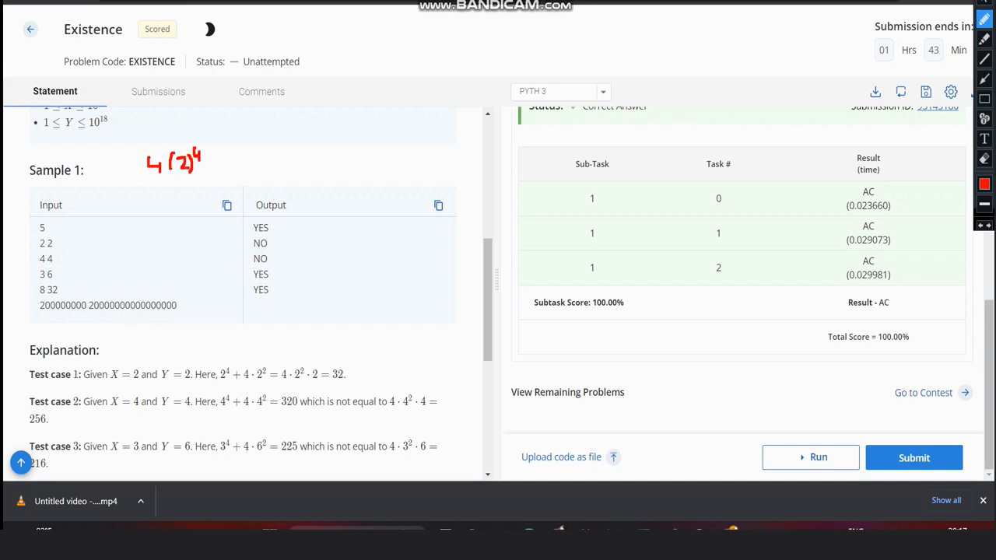
pyautogui.moveTo(209, 159); pyautogui.dragTo(221, 165)
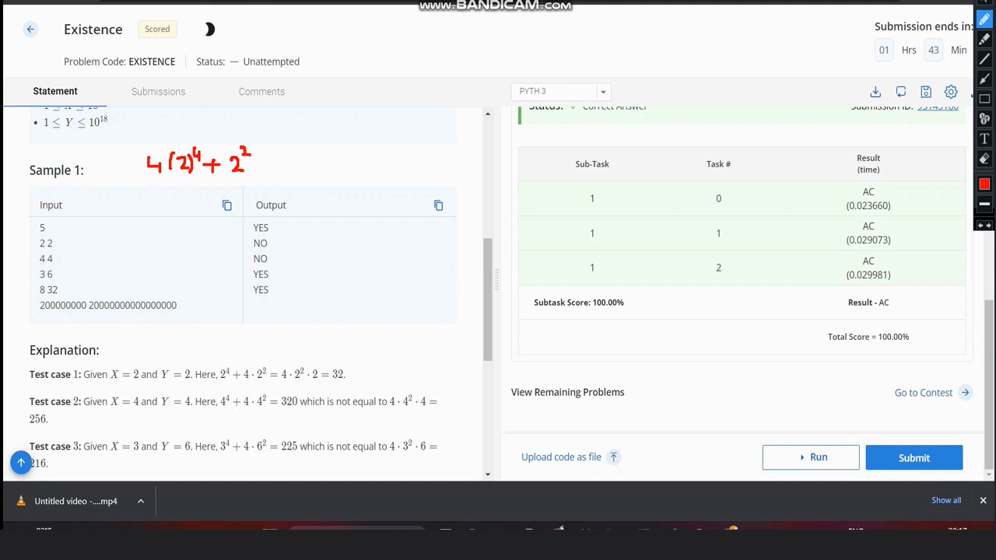
# - Complete the red check with = 4(2)^2(2) on the right-hand side
pyautogui.moveTo(257, 161); pyautogui.dragTo(273, 160)
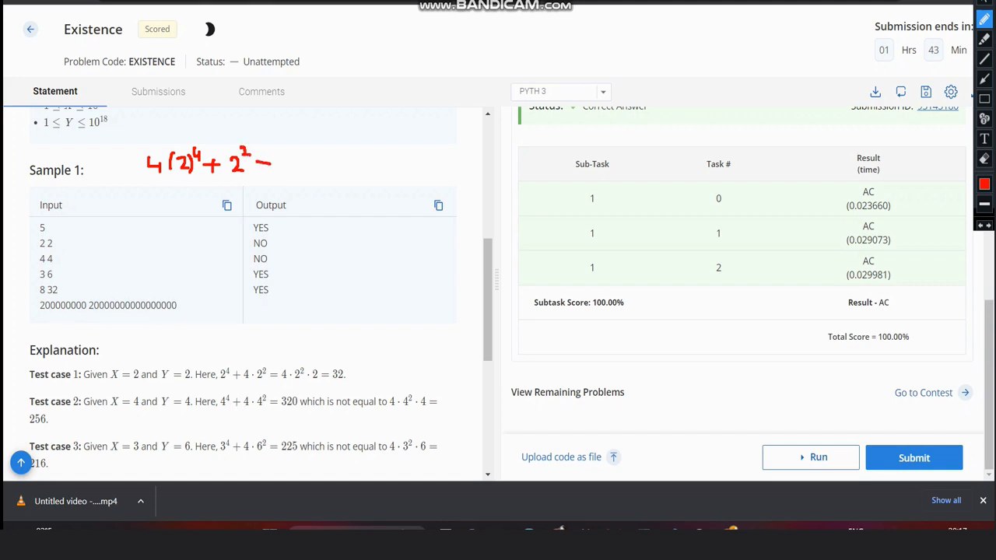
pyautogui.moveTo(264, 160); pyautogui.dragTo(294, 158)
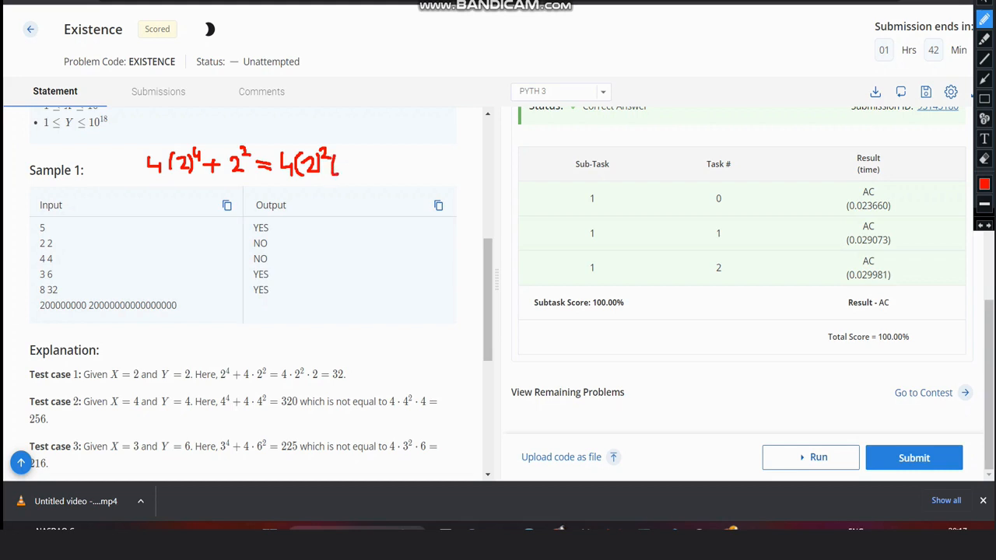
pyautogui.moveTo(339, 159); pyautogui.dragTo(361, 171)
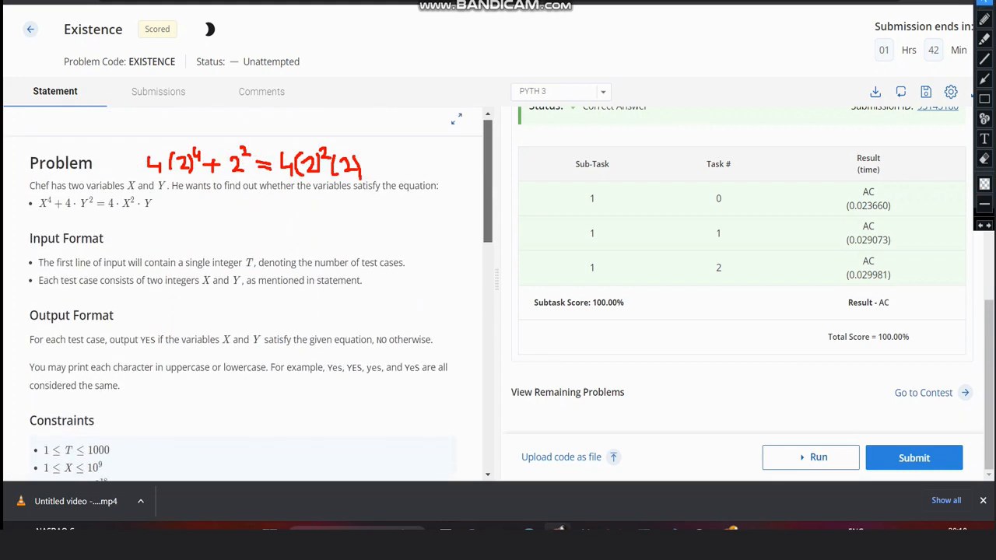
# - Draw a red tick beside the 100% total score below the sample
pyautogui.scroll(-3)
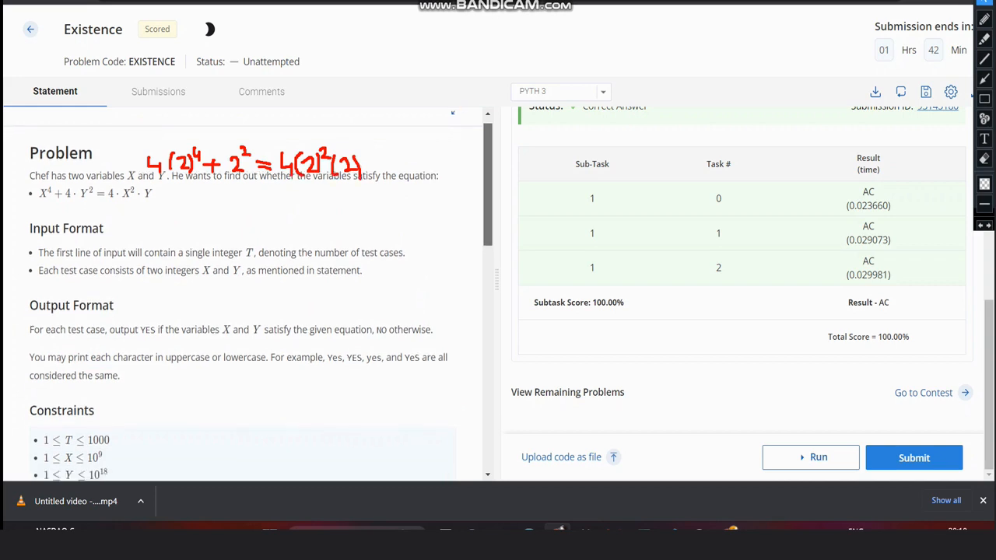
pyautogui.scroll(-3)
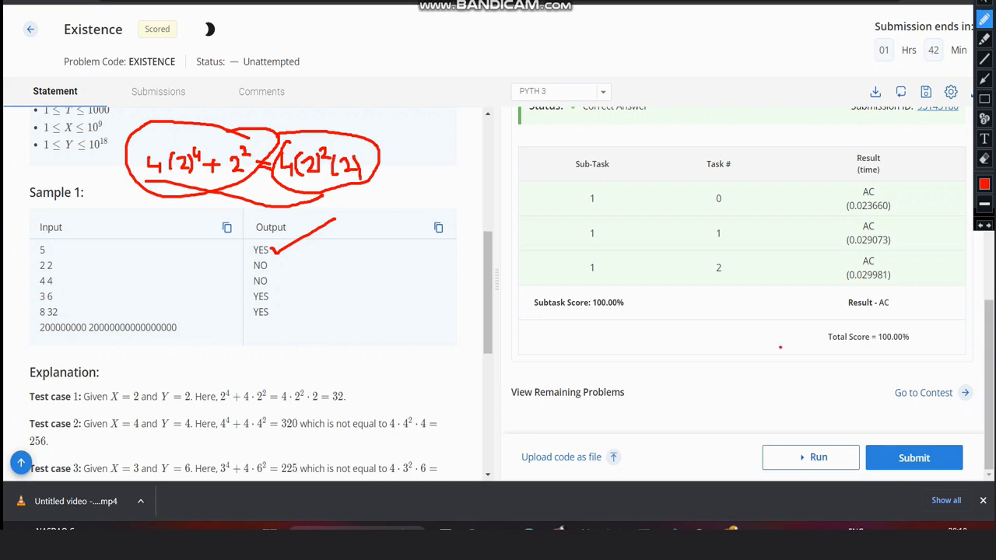
pyautogui.moveTo(778, 346); pyautogui.dragTo(825, 330)
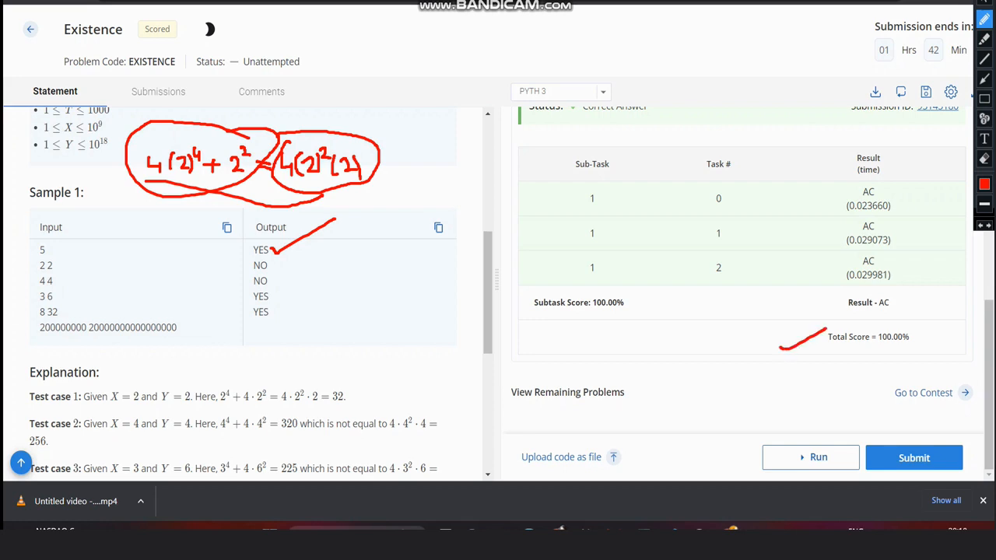